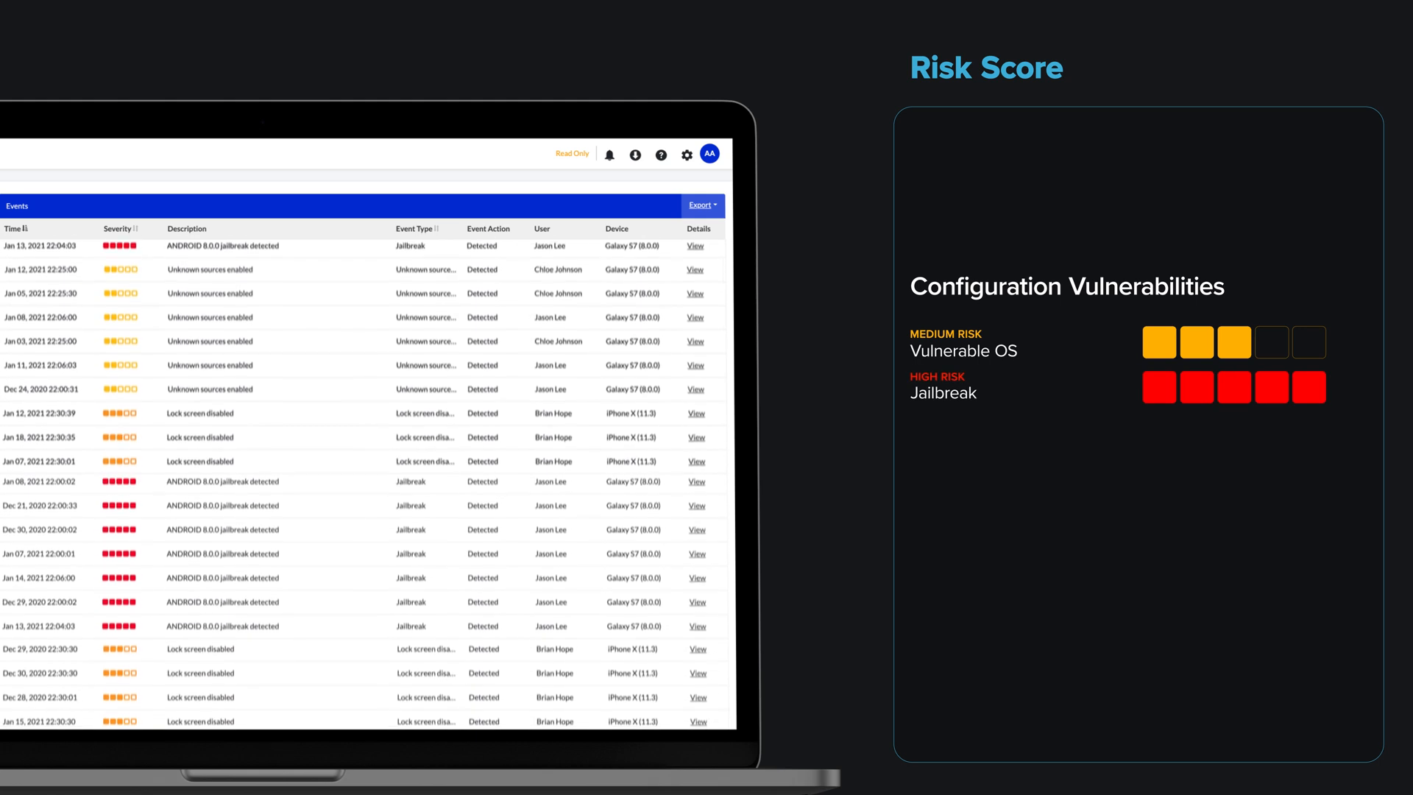
# Step: Scroll the security policy to reveal the app threat categories and their auto-response settings
pyautogui.scroll(-3)
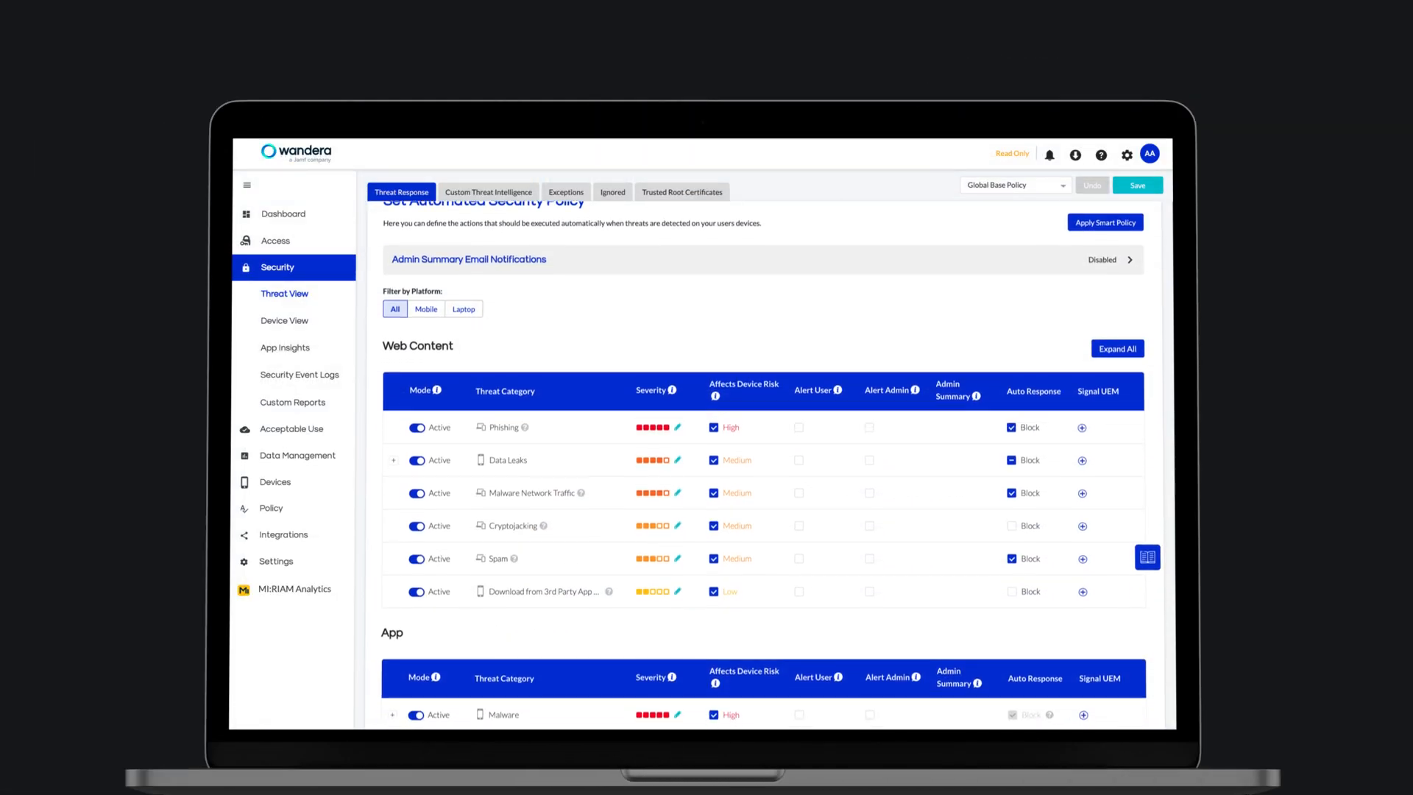
pyautogui.scroll(-3)
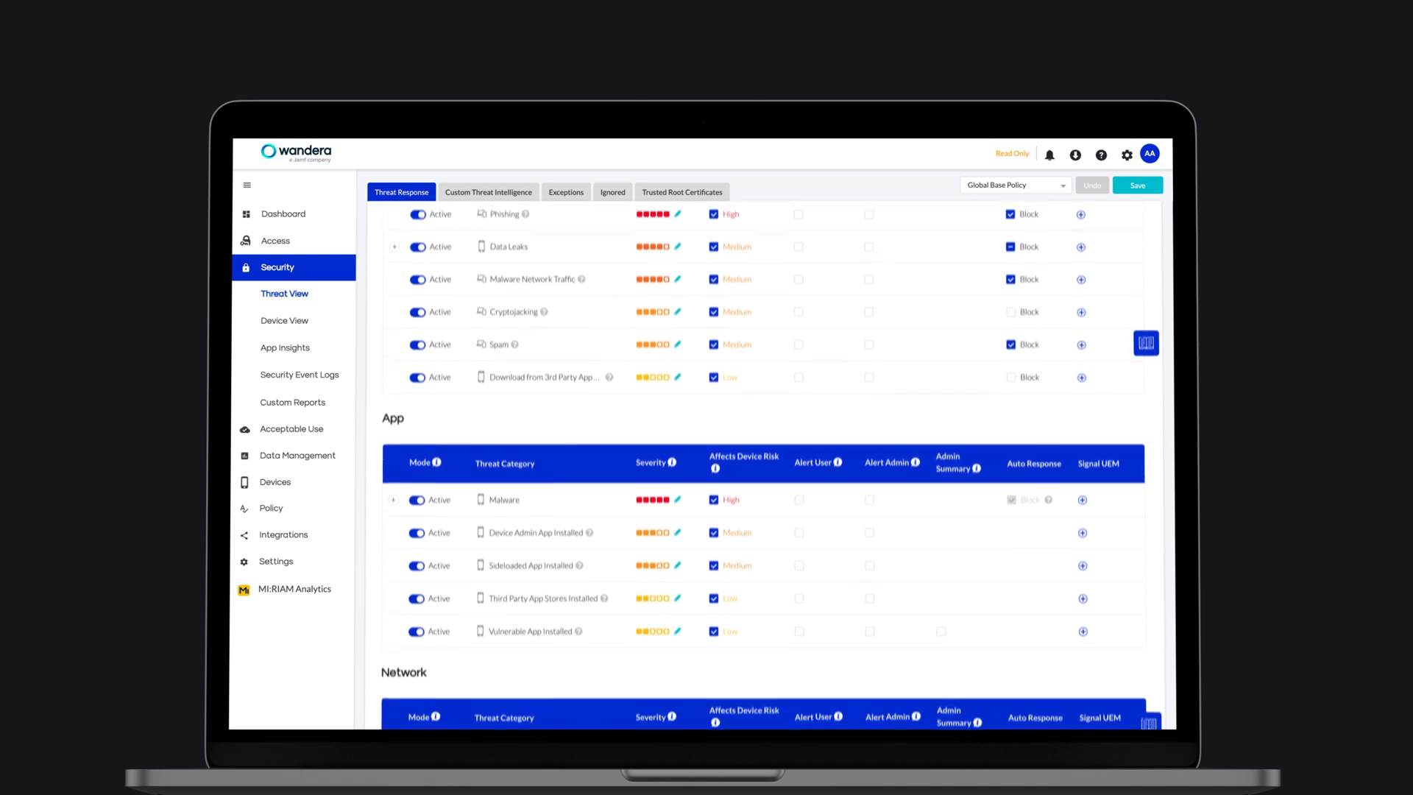
pyautogui.scroll(-3)
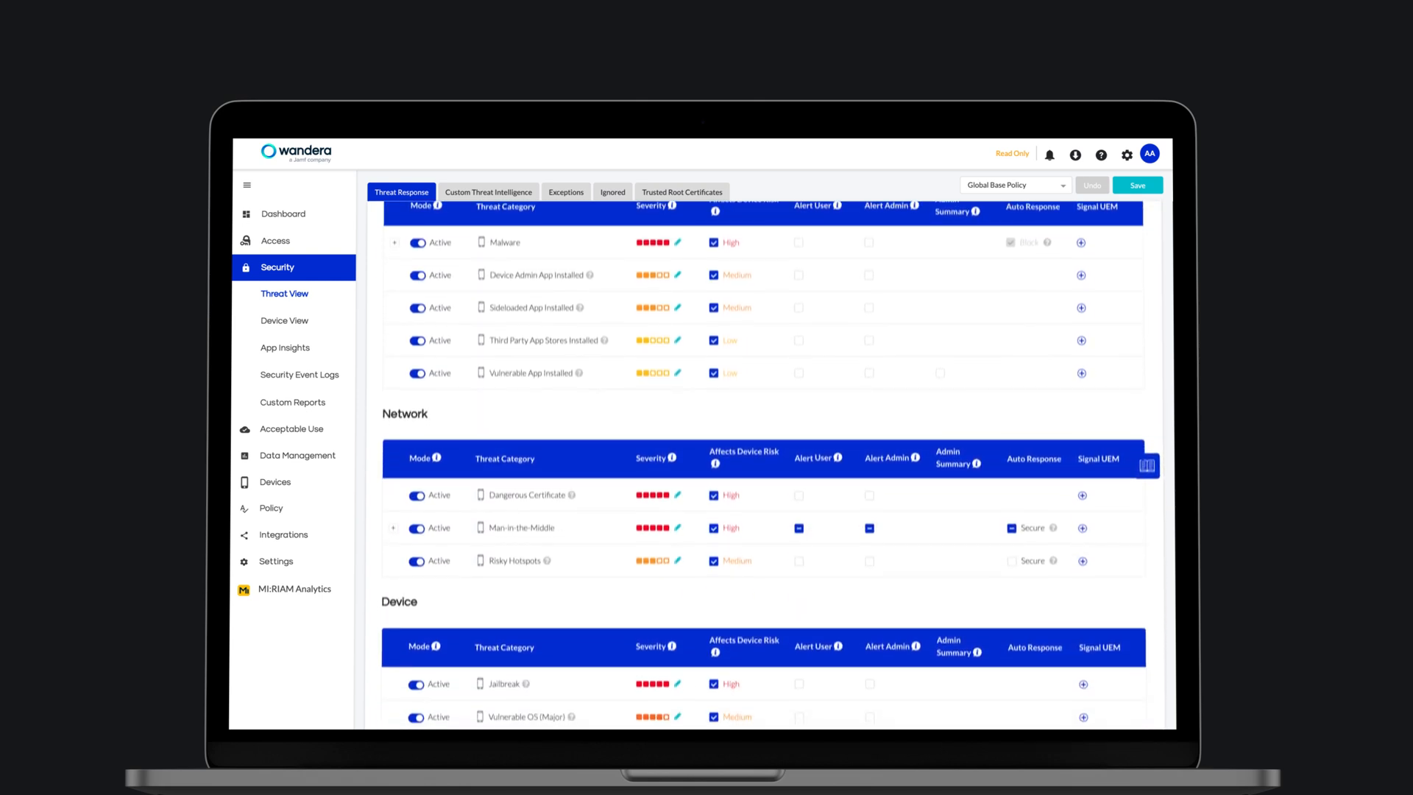
pyautogui.scroll(-3)
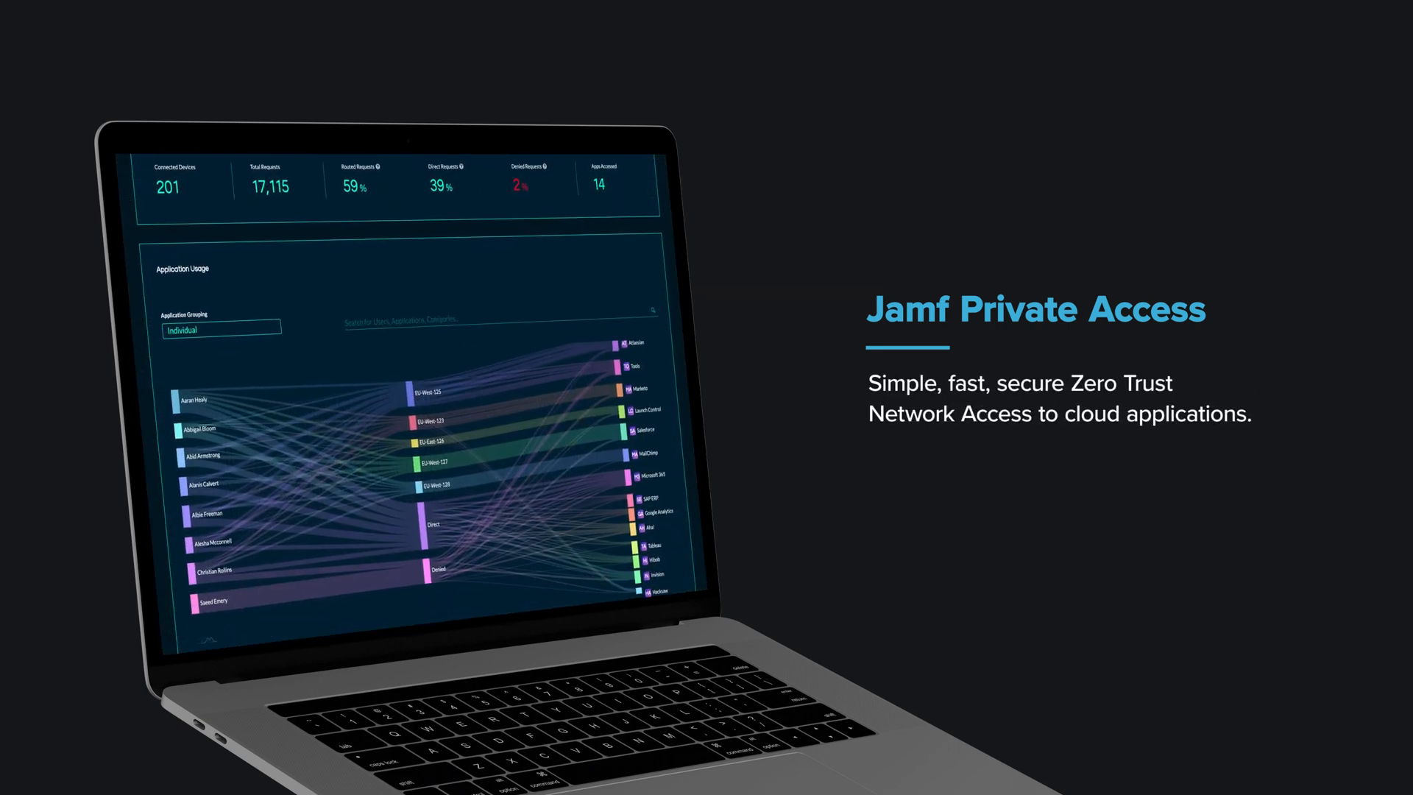
# Step: Scroll the Private Access dashboard down to the Application Usage traffic flow chart
pyautogui.scroll(-3)
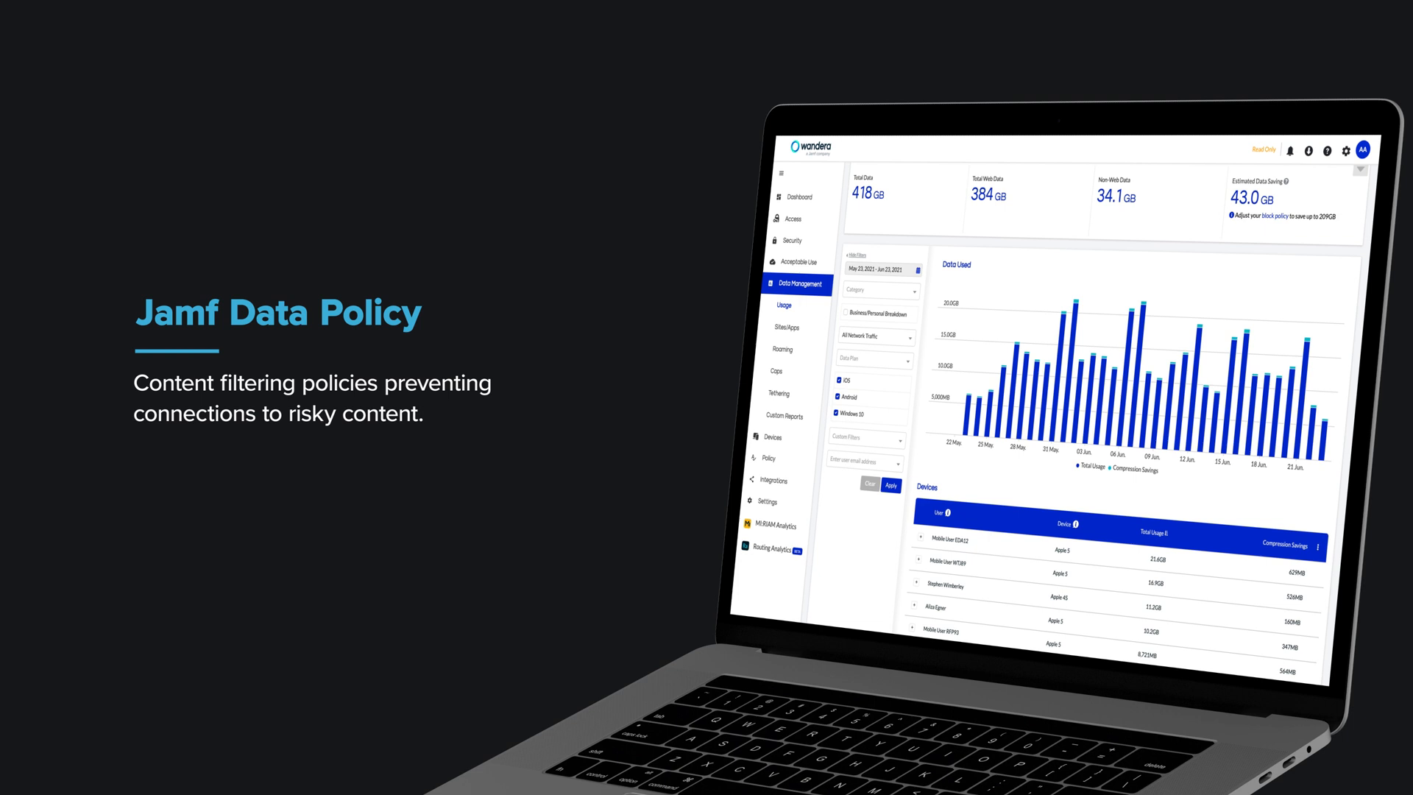
# Step: Show the Roaming dashboard with the world map and per-country data usage
pyautogui.click(783, 349)
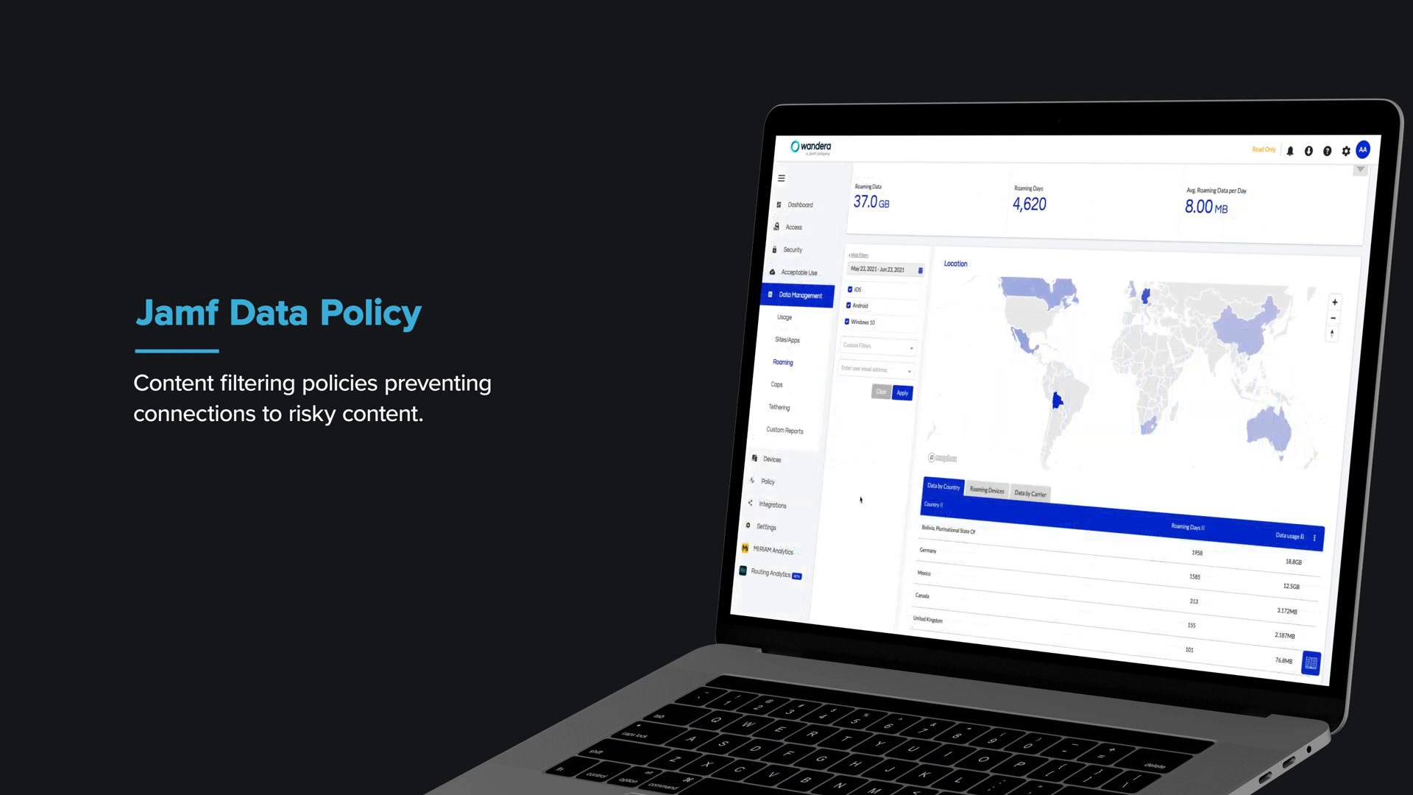